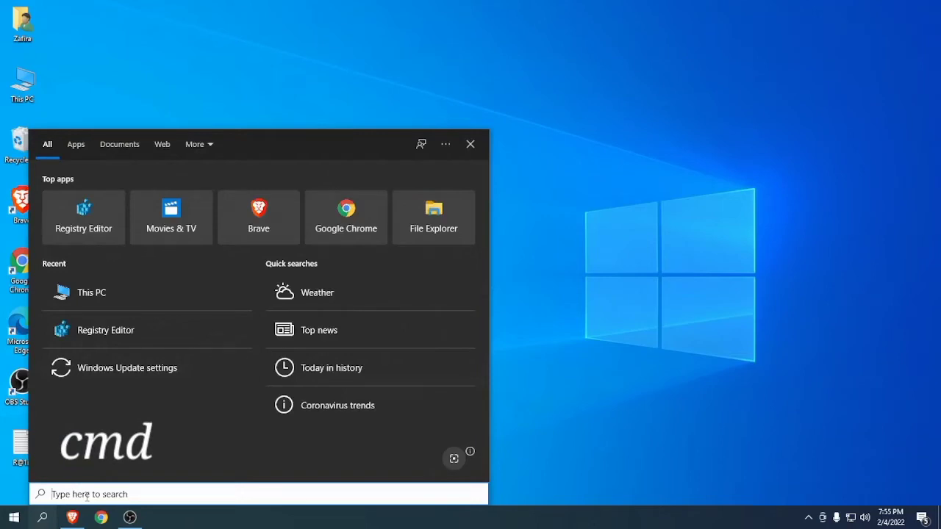
Step: Search for 'cmd' and launch Command Prompt as administrator
type("c")
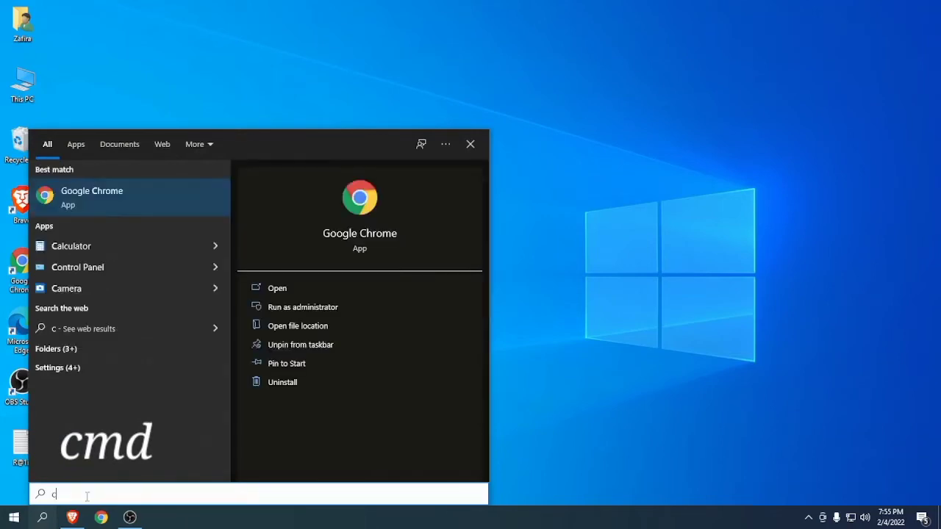
type("md")
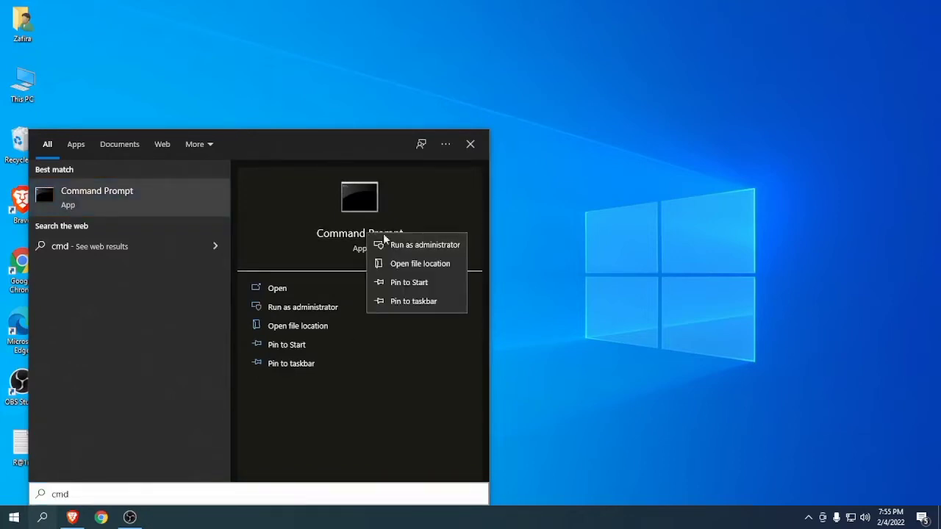
left_click(425, 244)
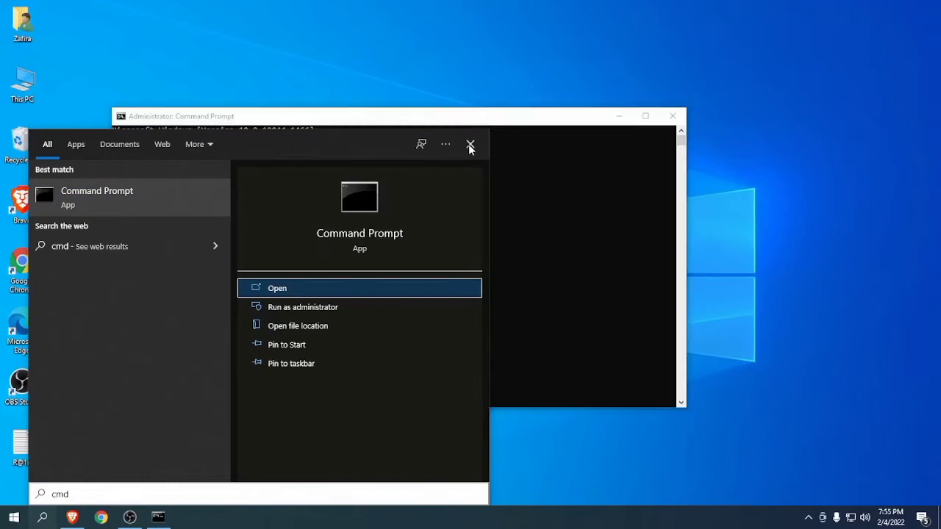
Step: Enter 'chkntfs /x C:' at the administrator prompt without running it yet
left_click(471, 144)
type("c")
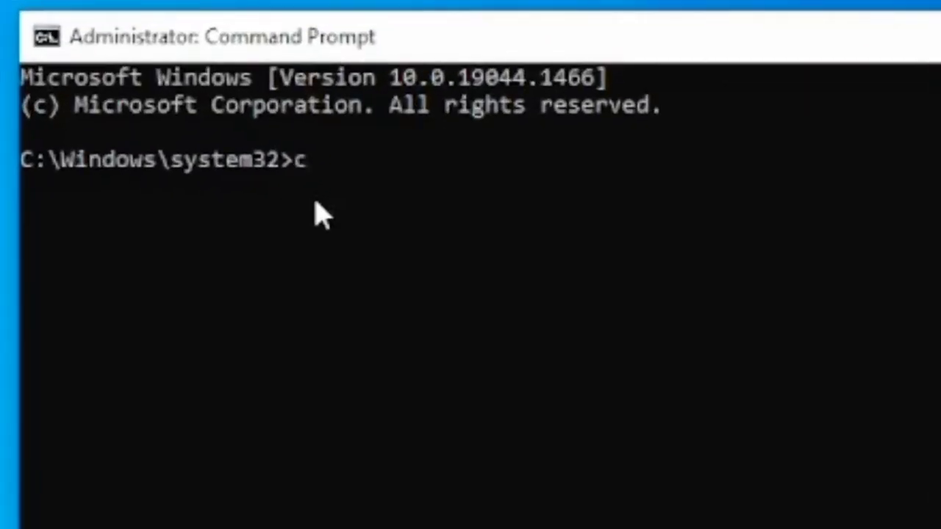
type("hk")
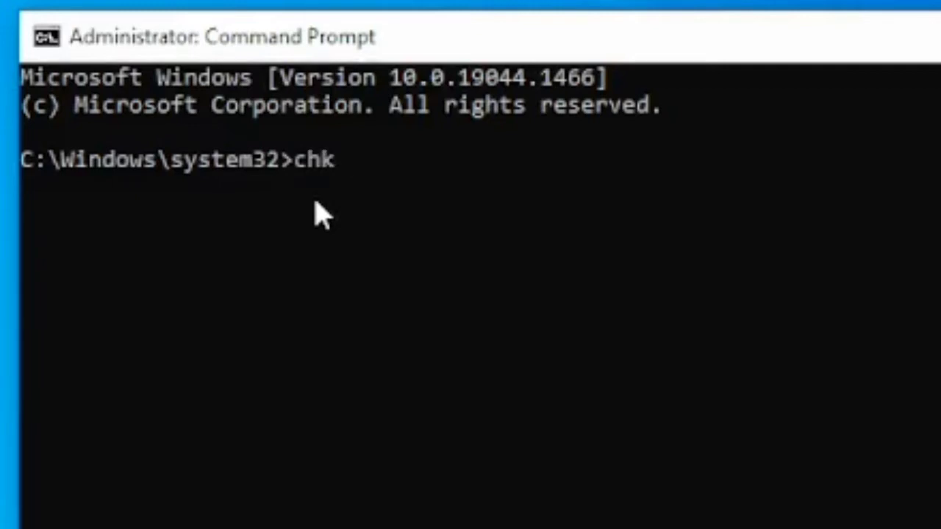
type("ntf")
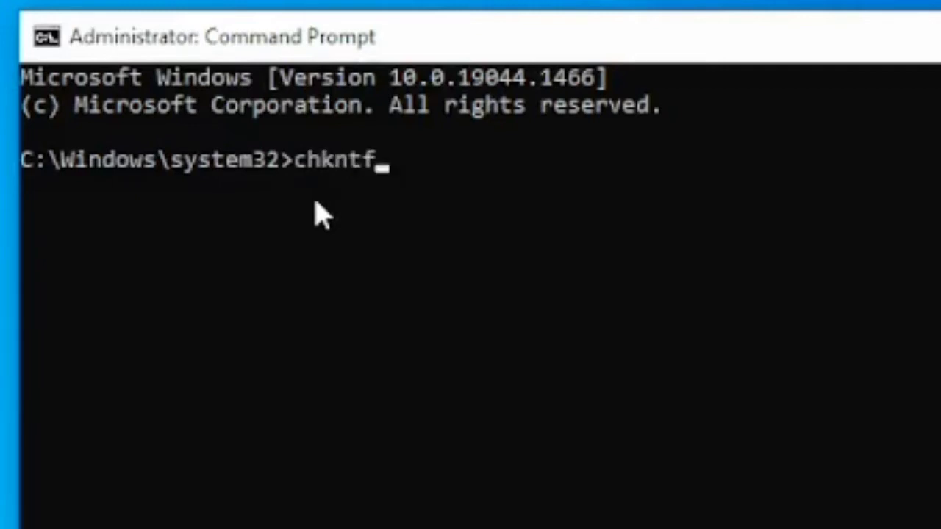
type("s")
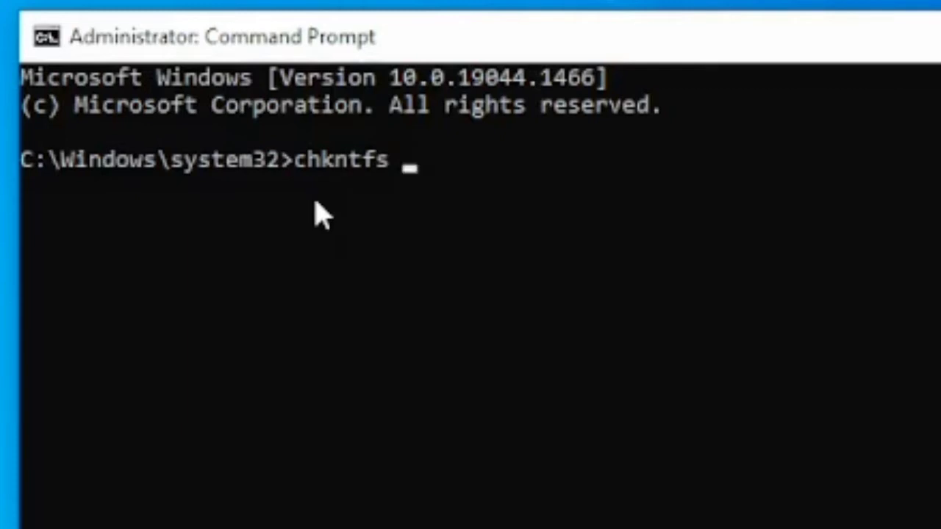
type("/")
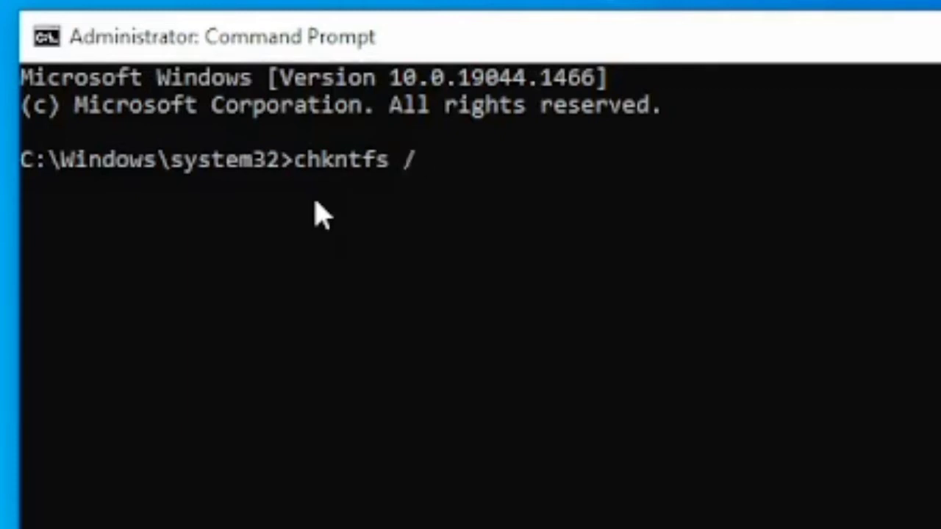
type("x")
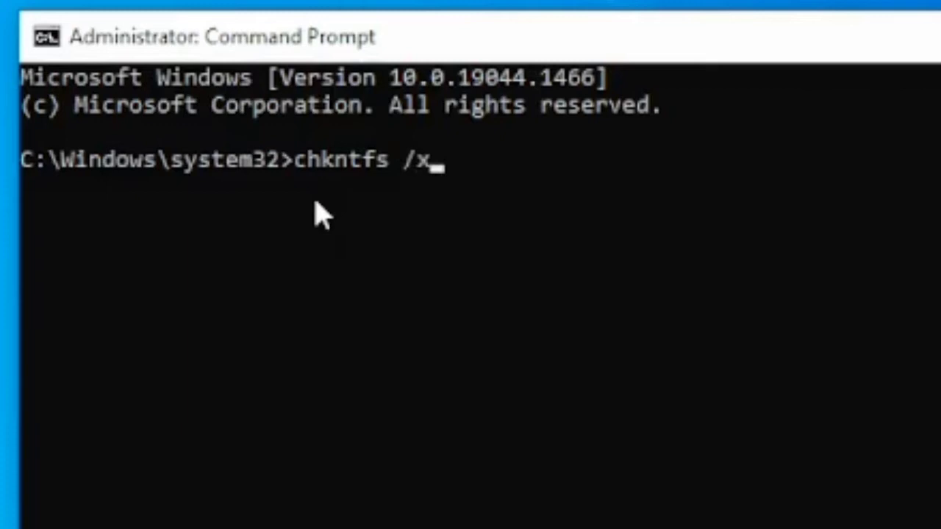
type("C")
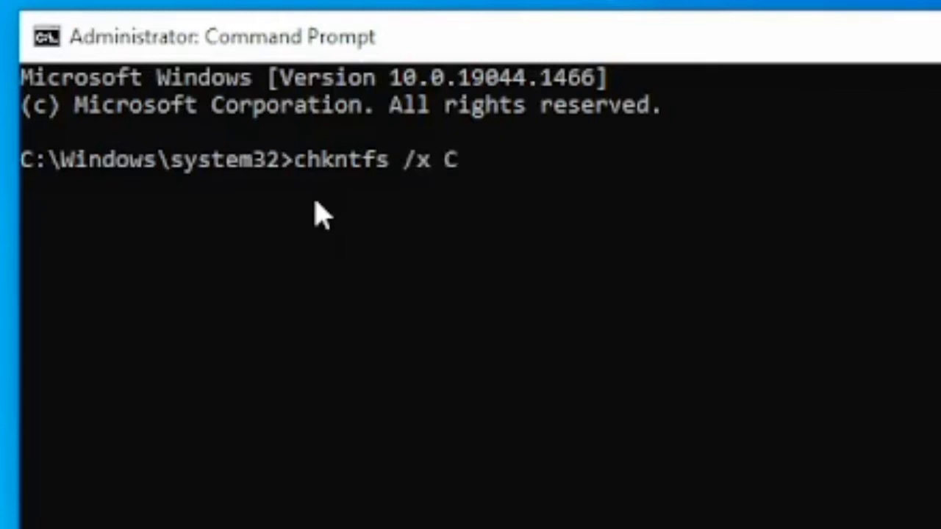
type(":")
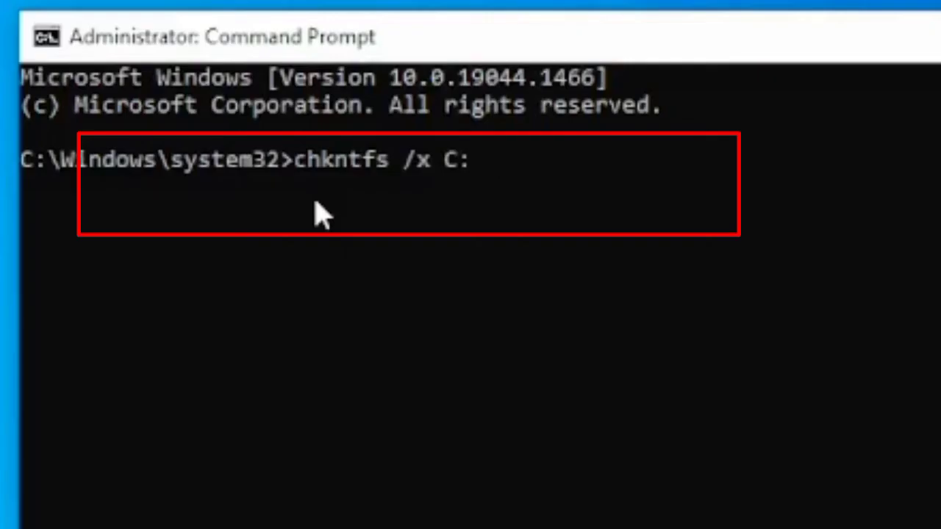
Step: Run 'chkntfs /x C: E: F: G:' so all four drives report as NTFS
type("E:")
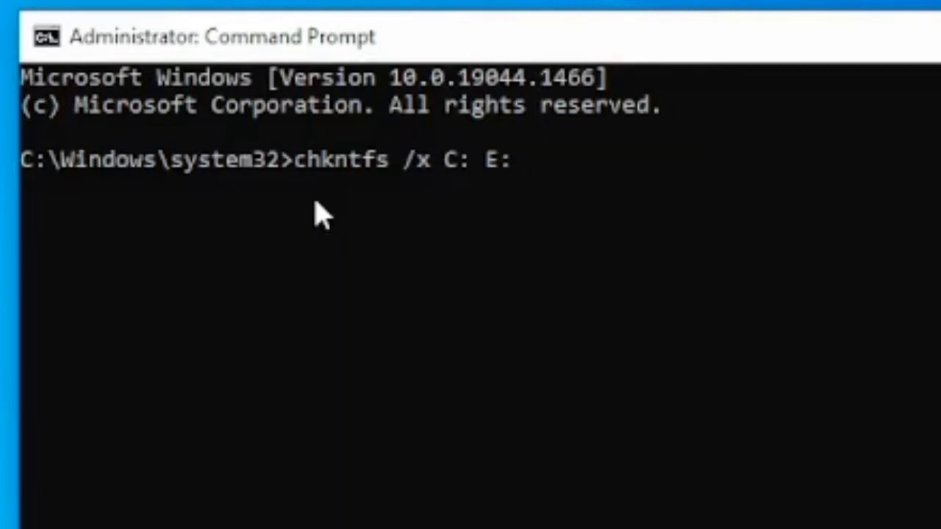
type("F:")
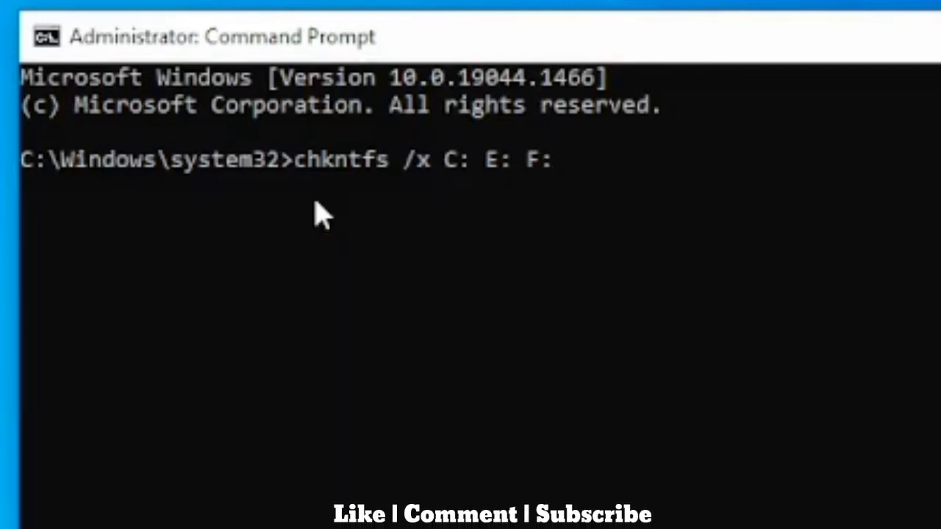
type("G:")
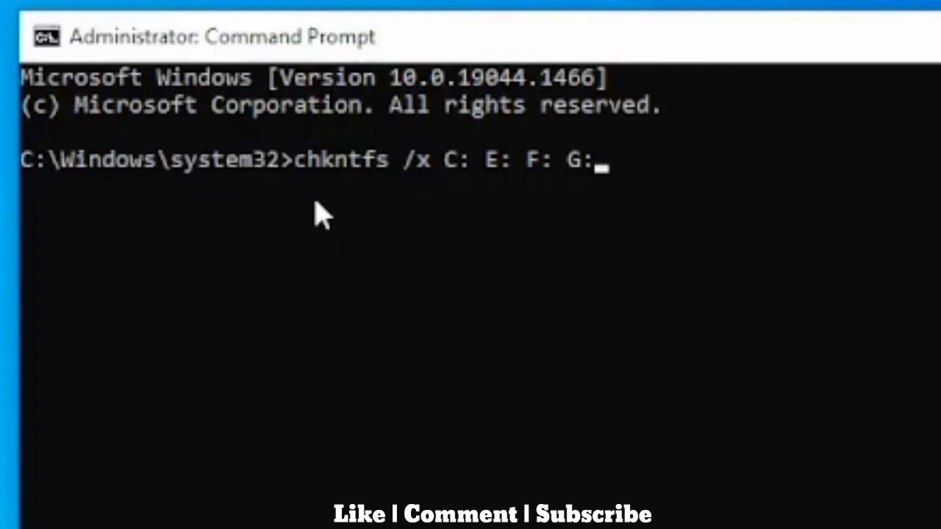
key("Return")
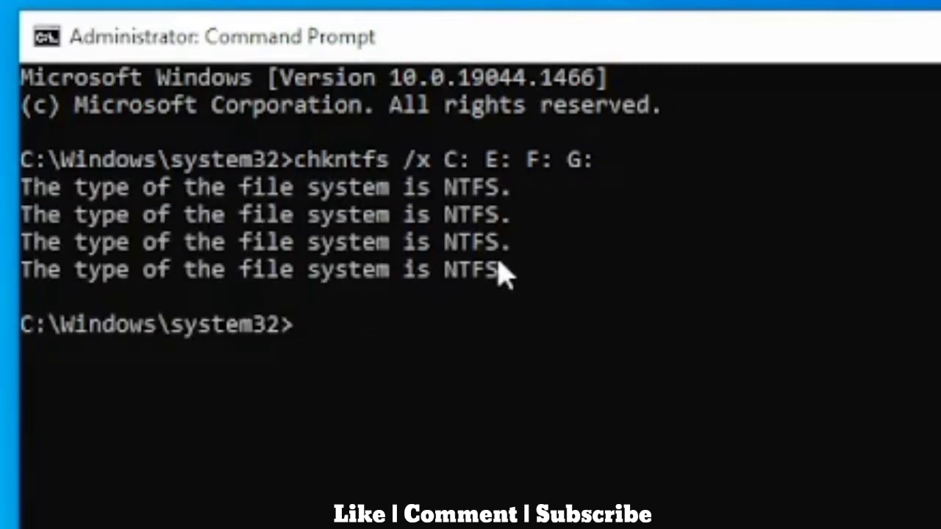
mouse_move(537, 345)
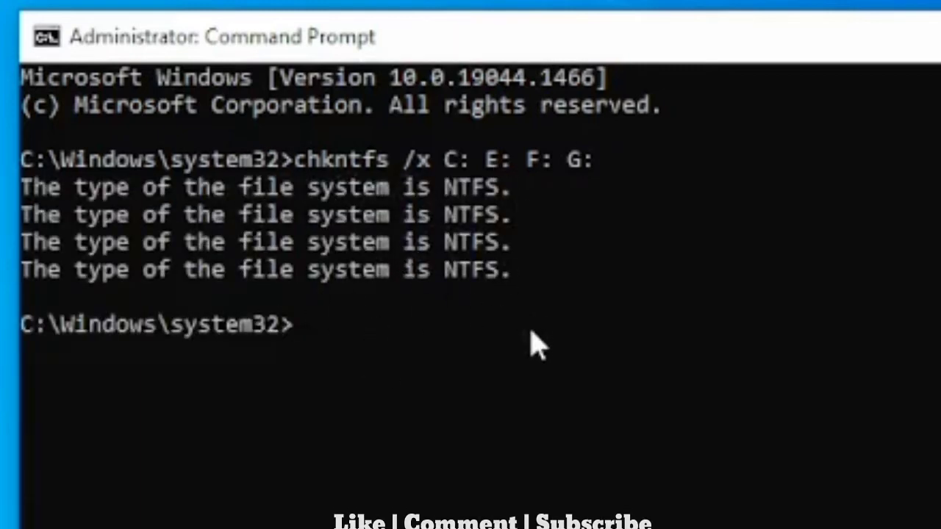
Step: Run EXIT to close the administrator Command Prompt window
type("EXIT")
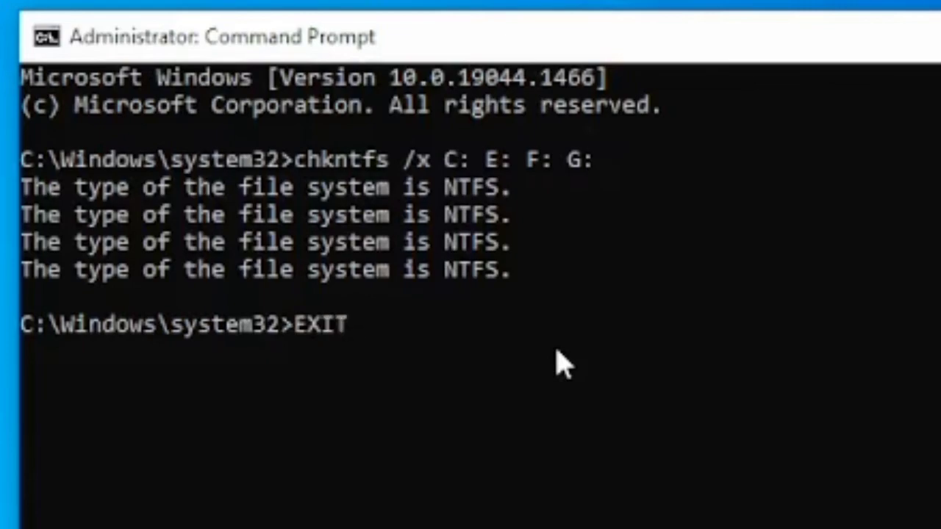
key("Return")
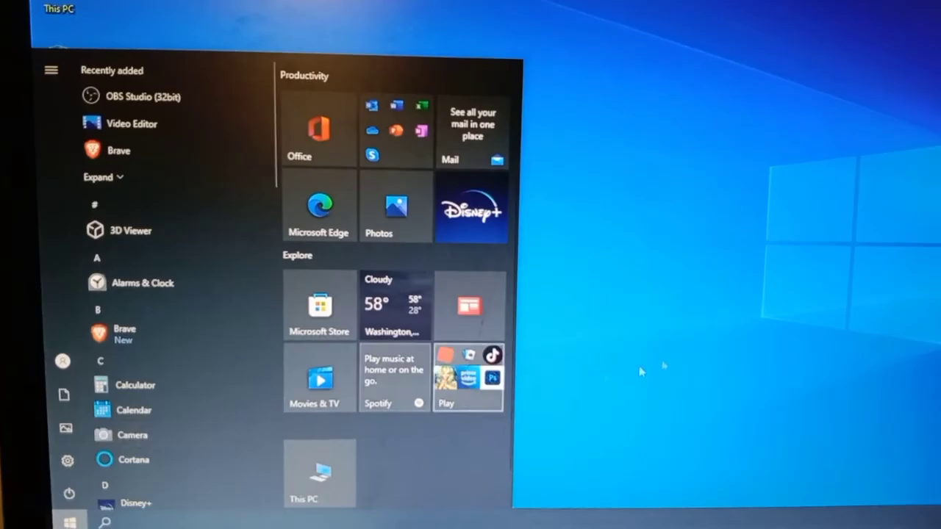
Step: Shut down the computer from the Start menu's Power options
left_click(68, 494)
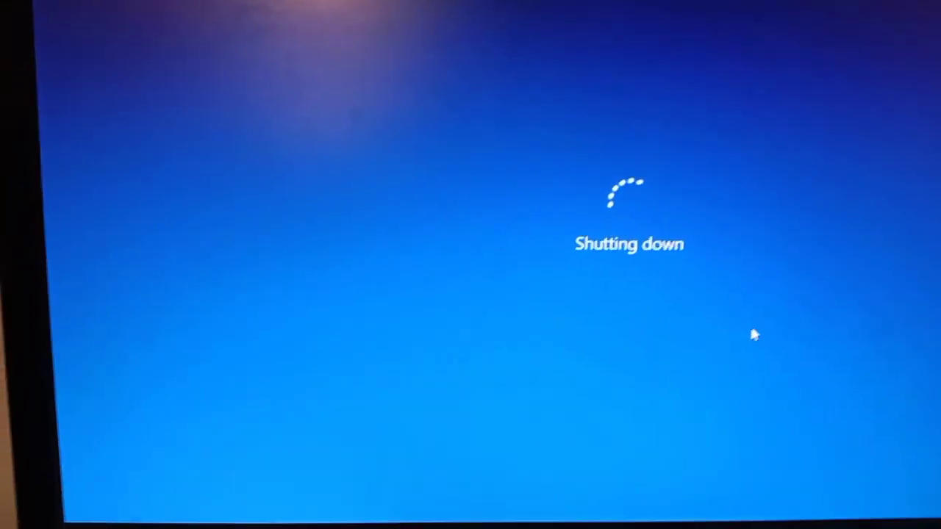